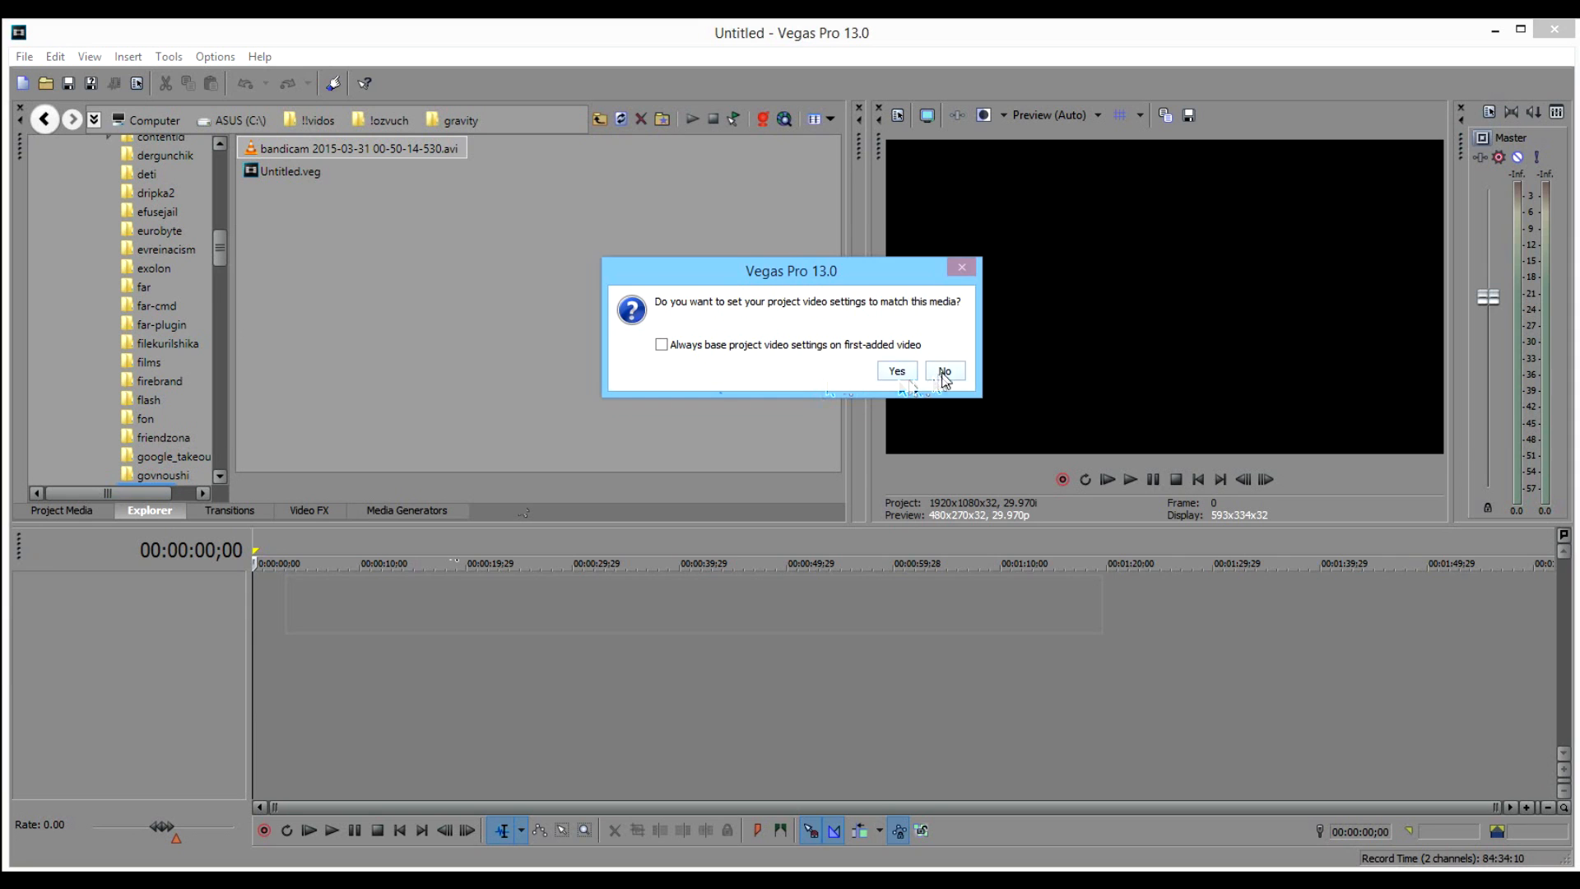
Keep the project's existing video settings for the AVI clip and dismiss the QuickTime 7 error for the MOV file.
{"action": "left_click", "coordinate": [942, 370]}
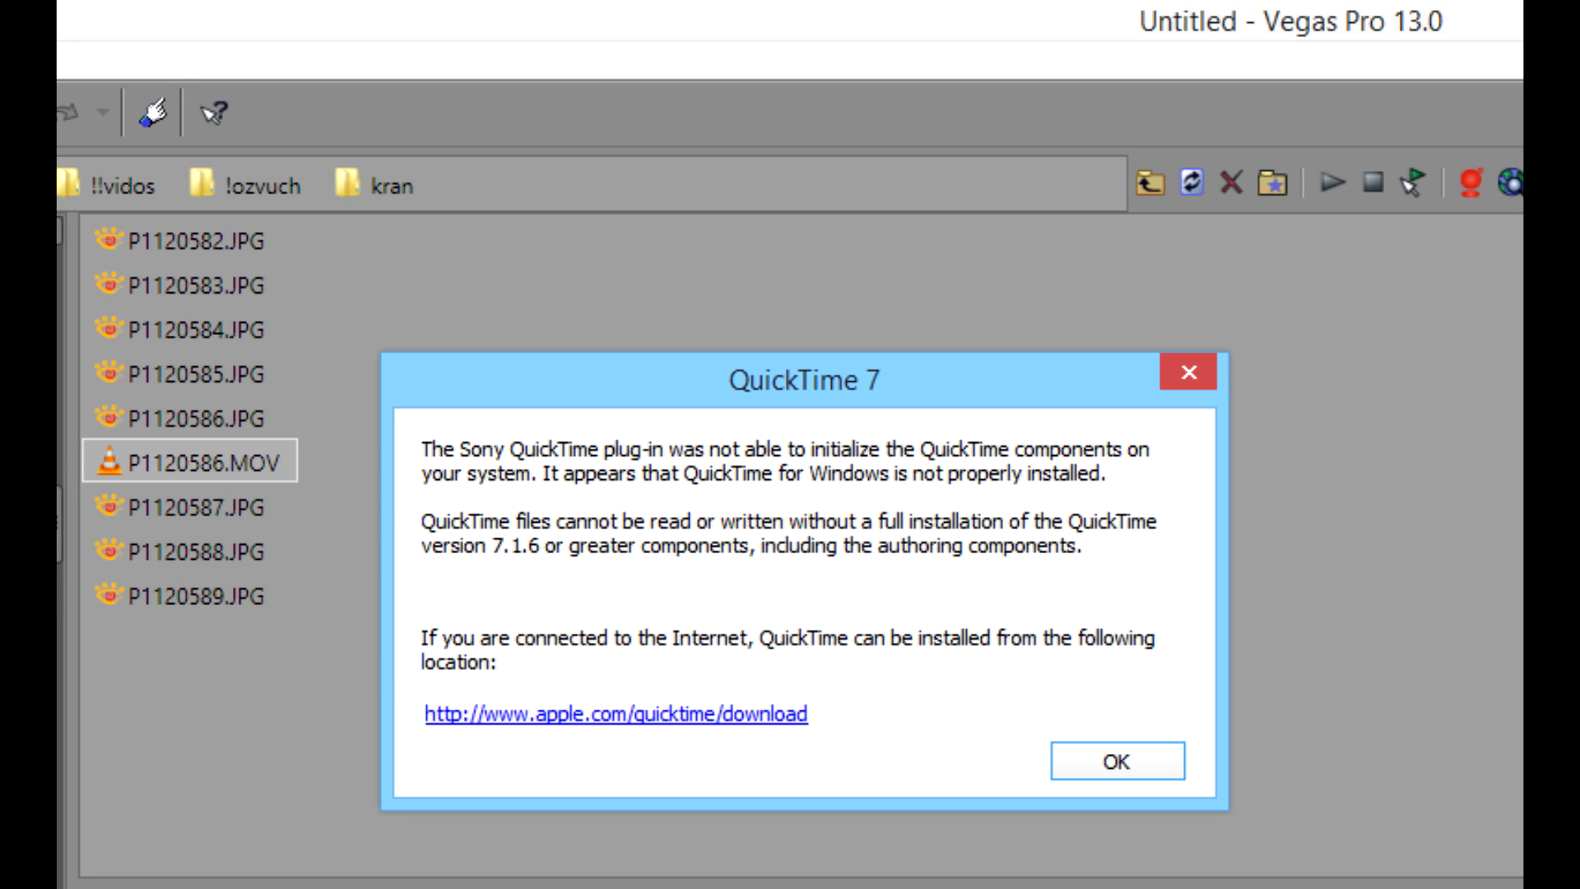
{"action": "left_click", "coordinate": [1116, 762]}
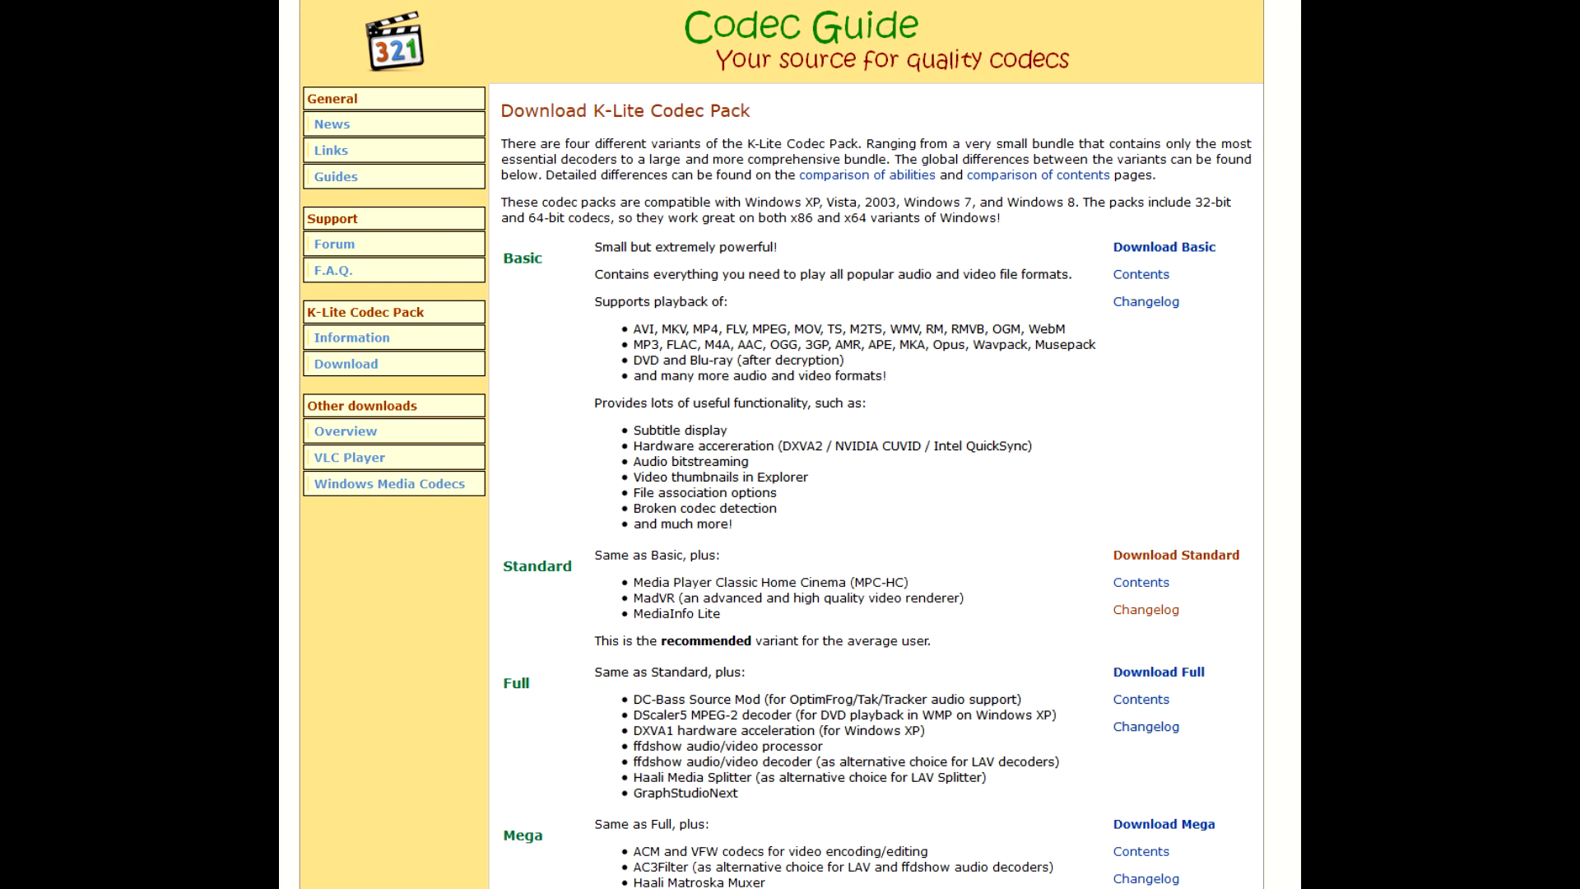